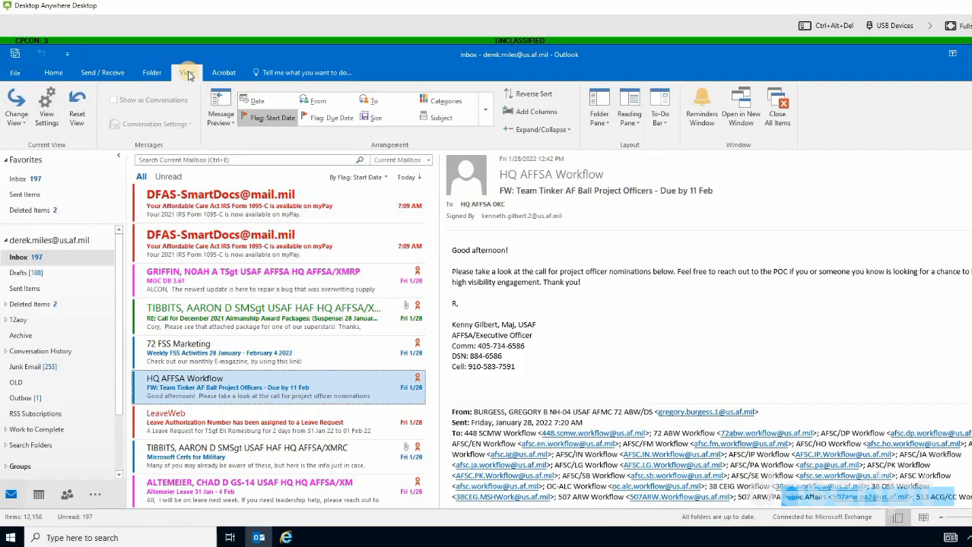
# Step: Reach the inbox's conditional formatting rules and select the 'Sent to just me only' rule
pyautogui.click(185, 73)
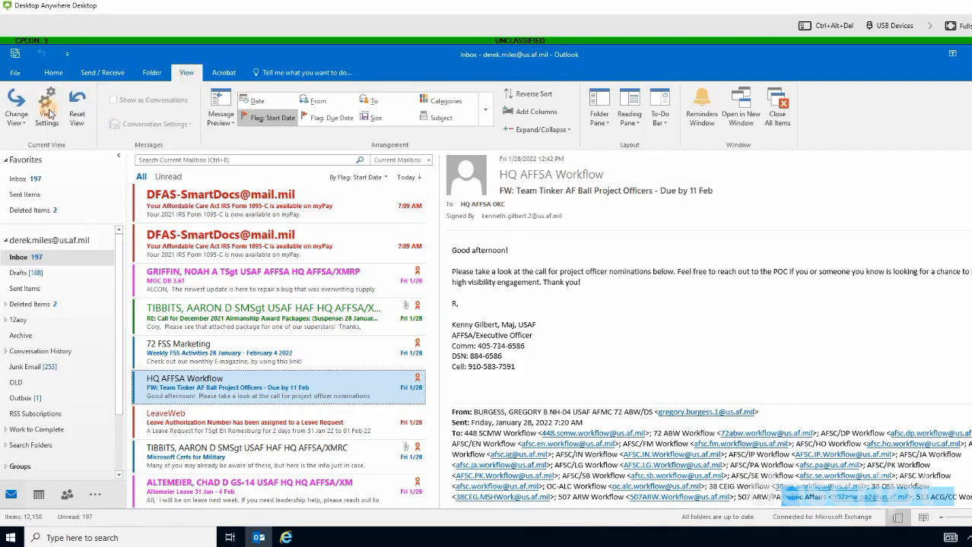
pyautogui.click(46, 106)
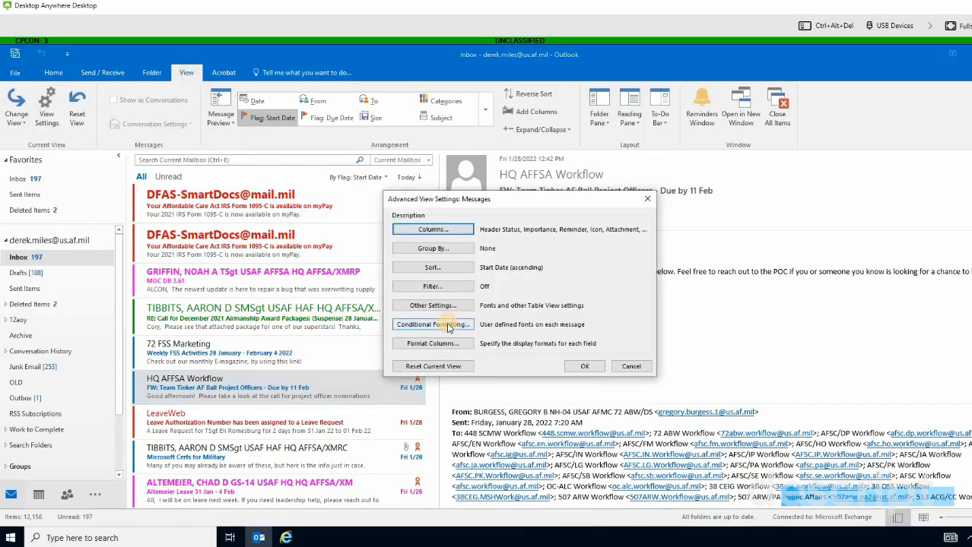
pyautogui.click(432, 325)
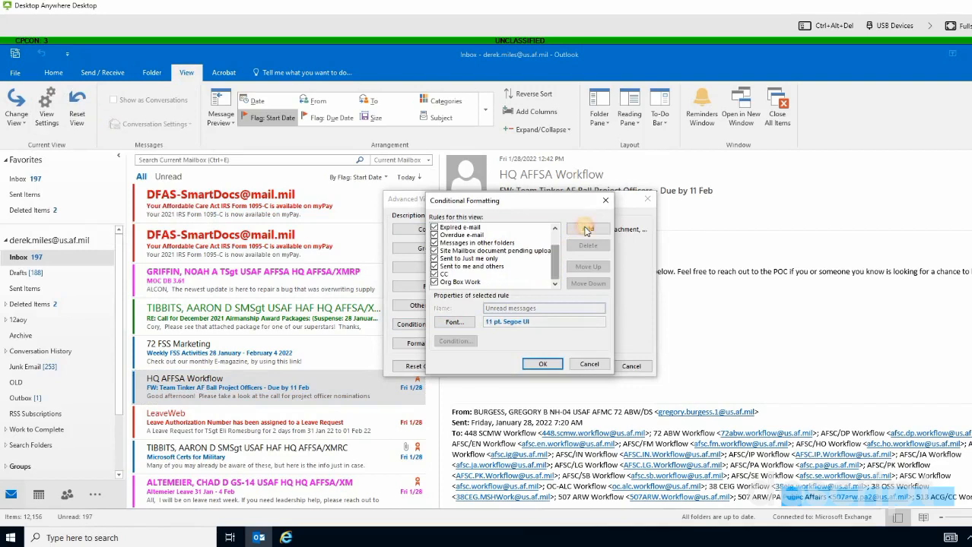
pyautogui.click(587, 228)
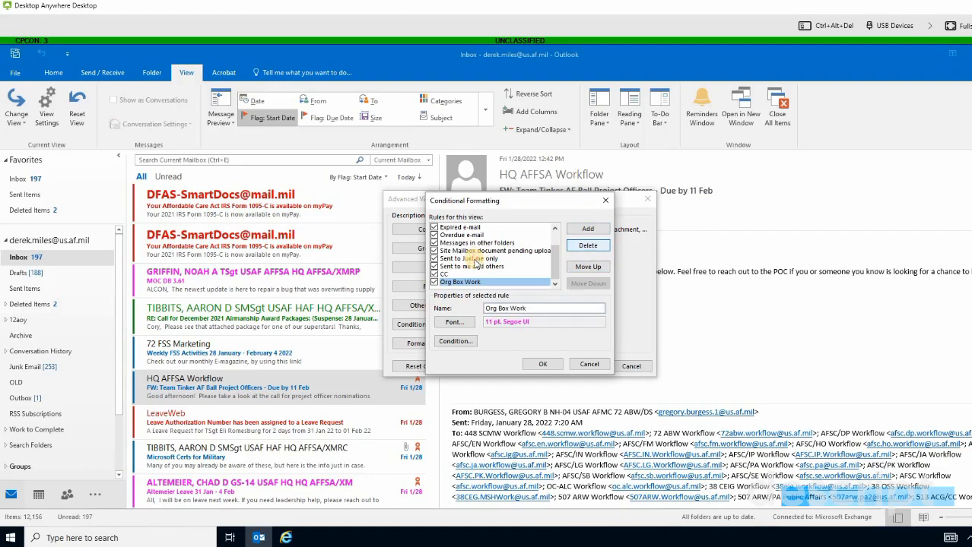
pyautogui.click(472, 259)
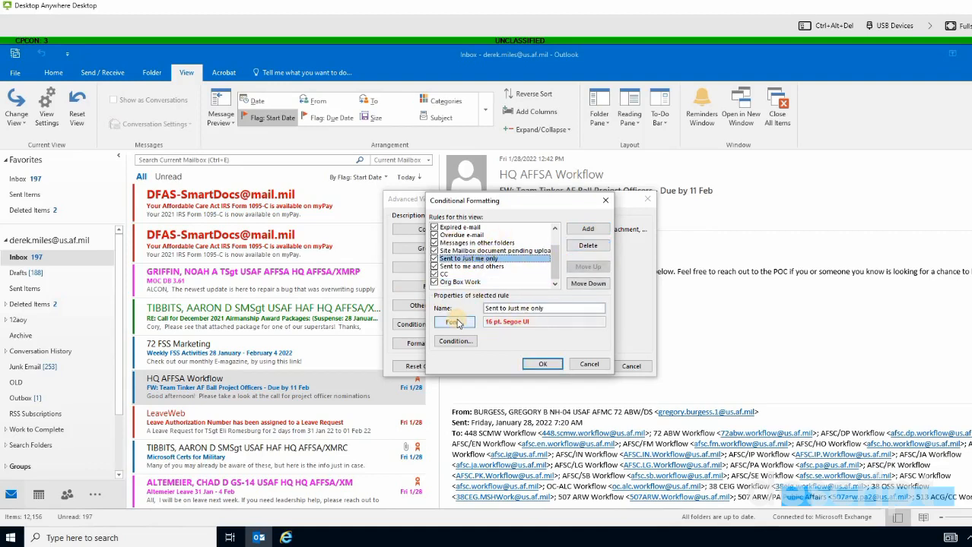
# Step: Give the rule a bold, larger red font
pyautogui.click(453, 322)
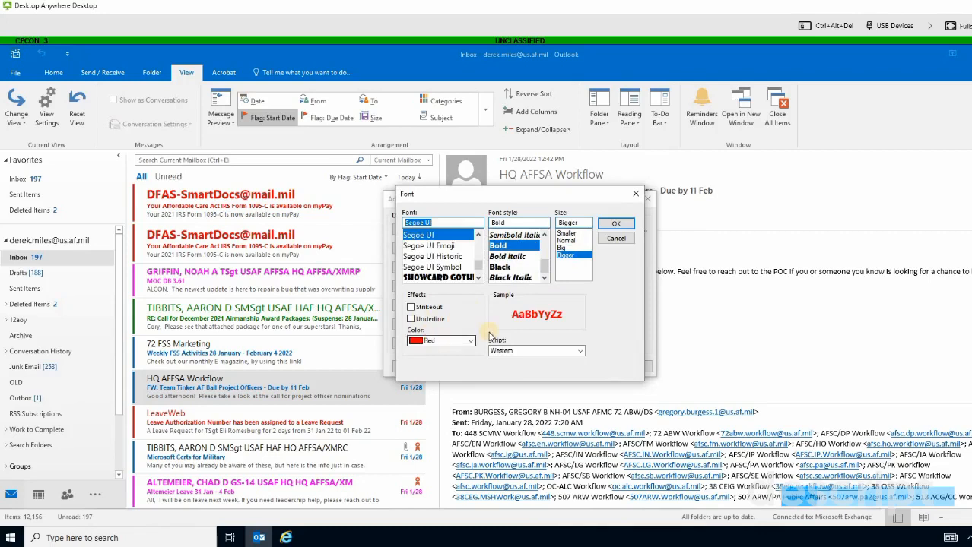
pyautogui.click(470, 340)
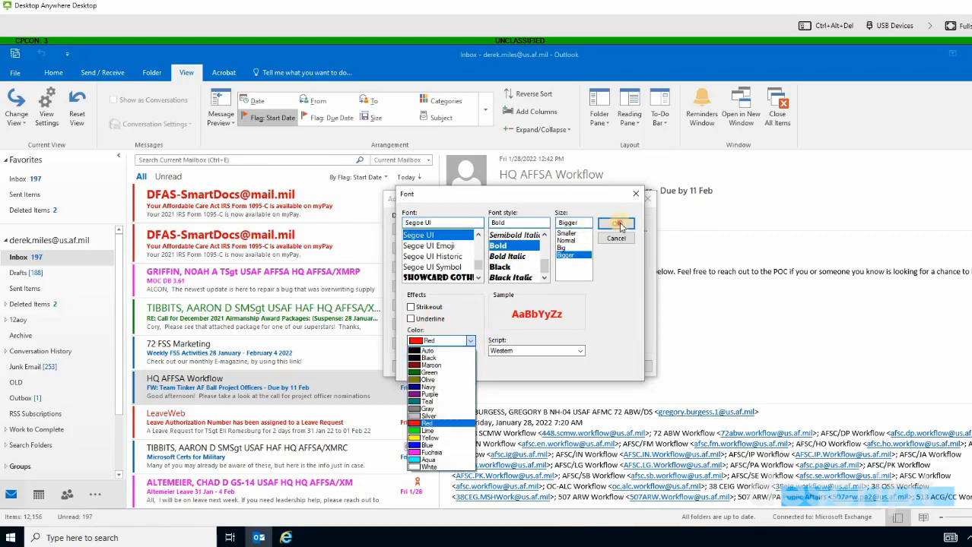
pyautogui.click(616, 222)
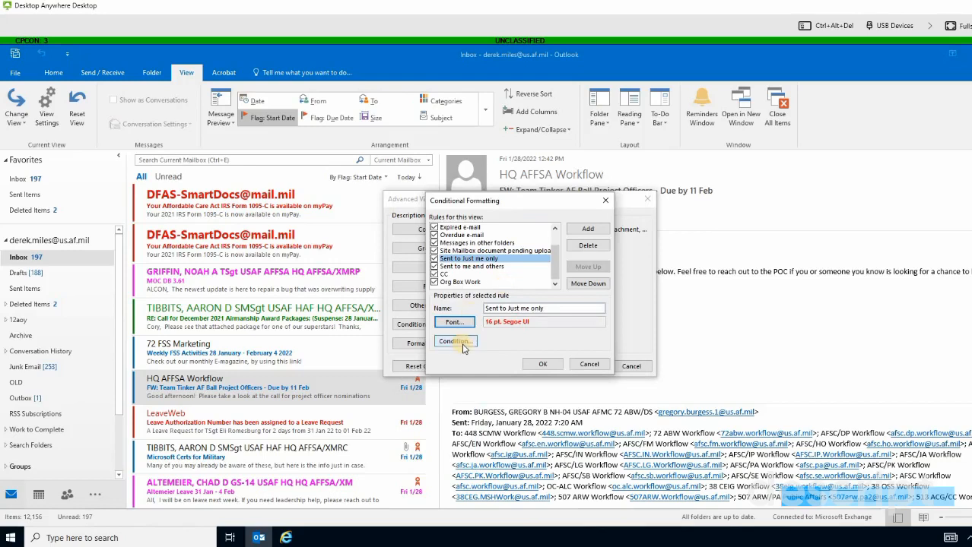
# Step: Condition the rule on unread messages where I'm the only person on the To line
pyautogui.click(453, 340)
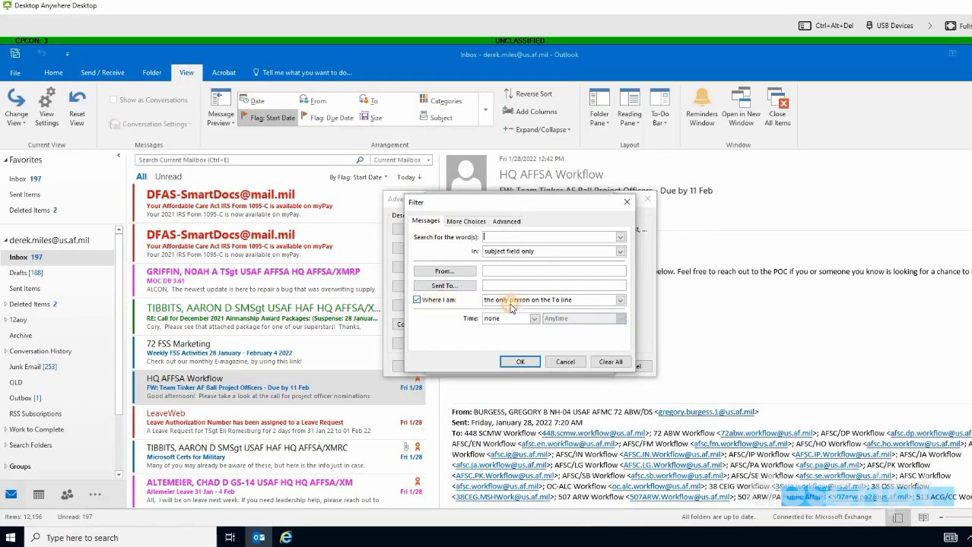
pyautogui.click(621, 299)
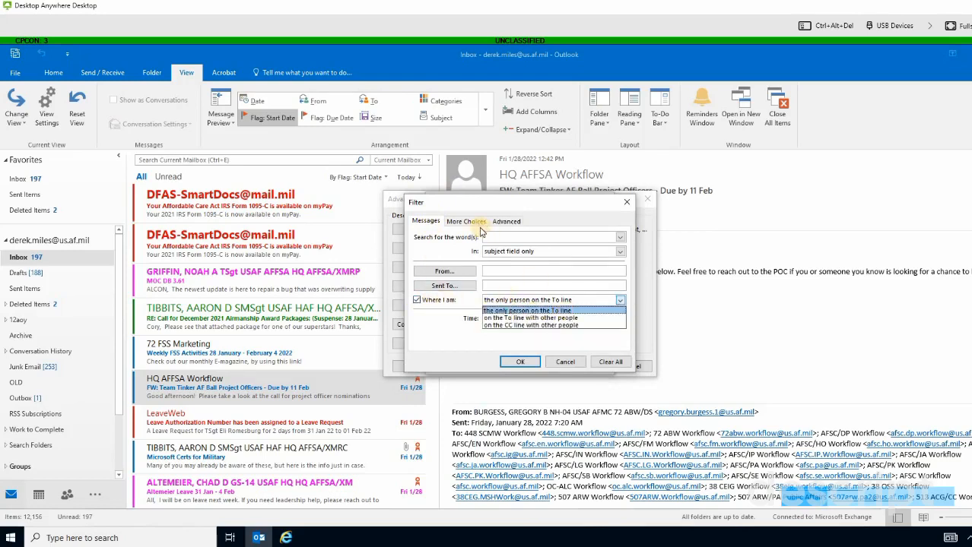
pyautogui.click(466, 222)
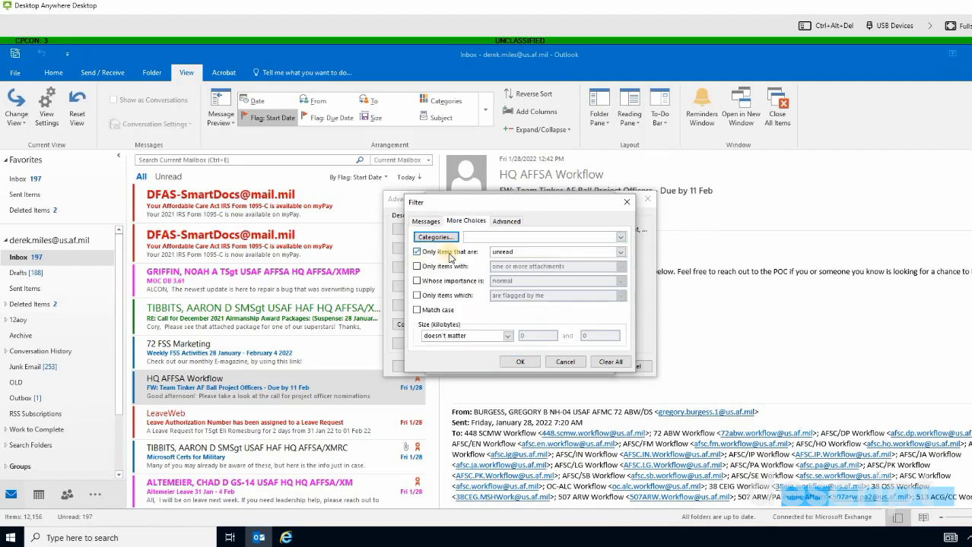
pyautogui.click(520, 362)
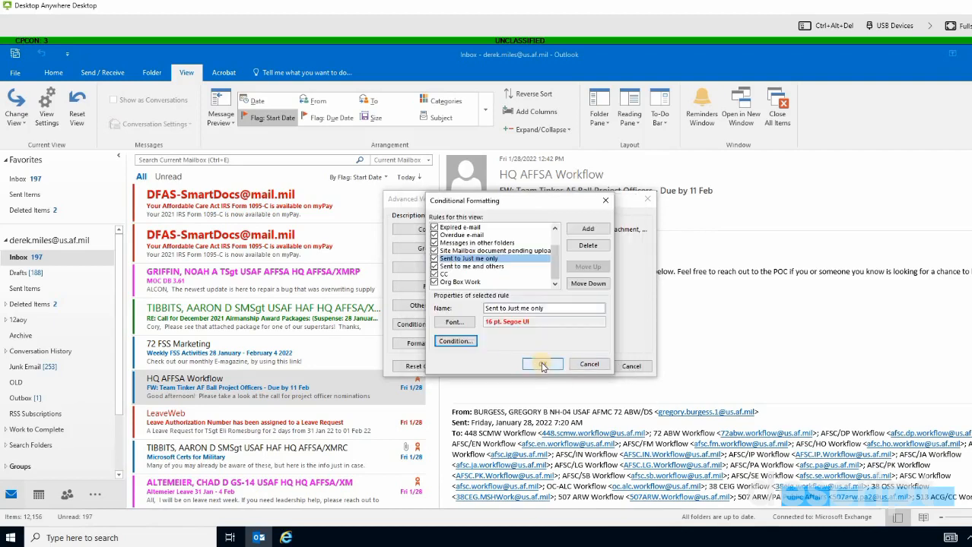
# Step: Return to the conditional formatting rules and select the 'Sent to me and others' rule
pyautogui.click(542, 365)
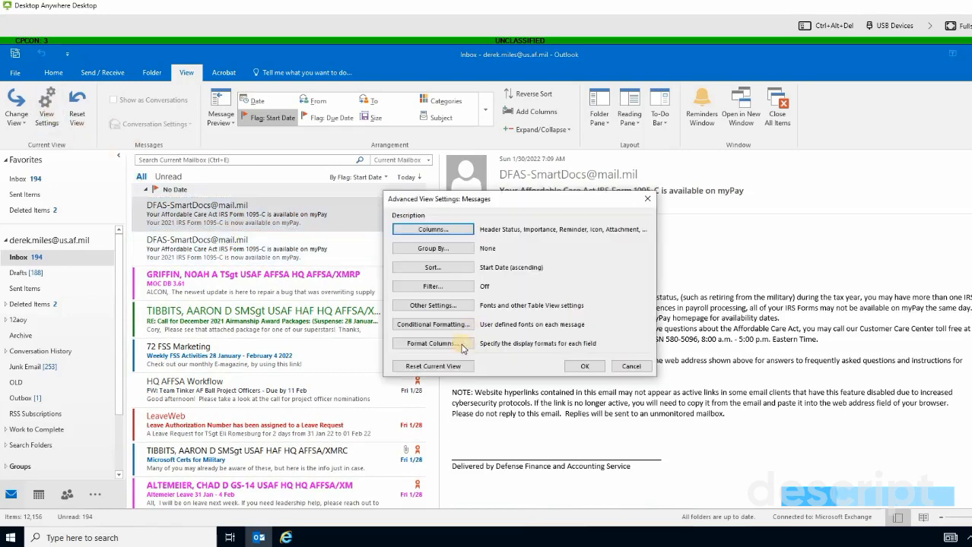
pyautogui.click(432, 326)
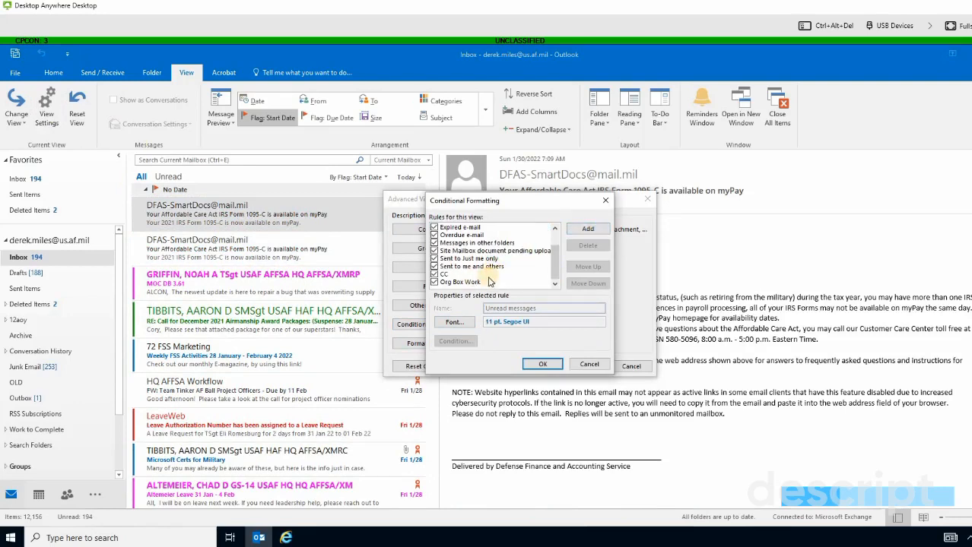
pyautogui.click(471, 266)
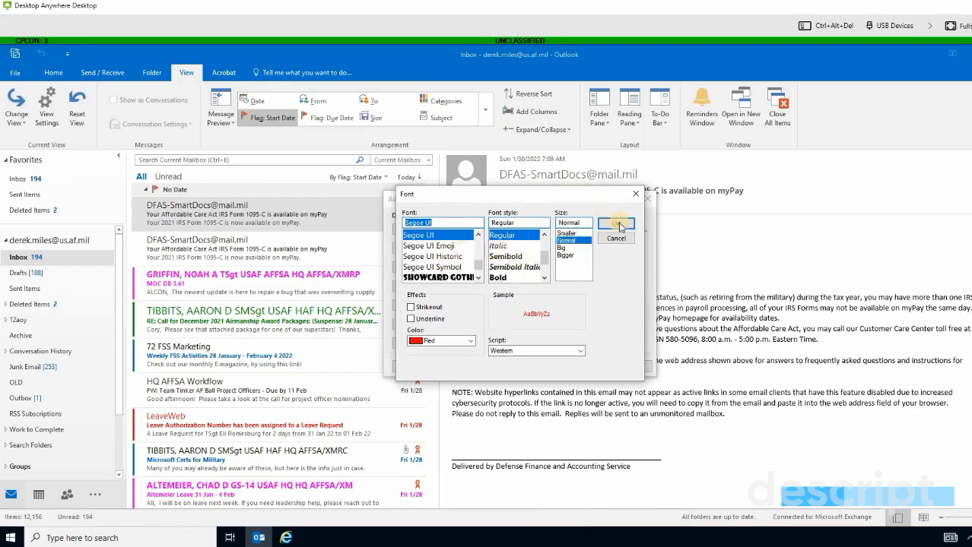
pyautogui.moveTo(469, 338)
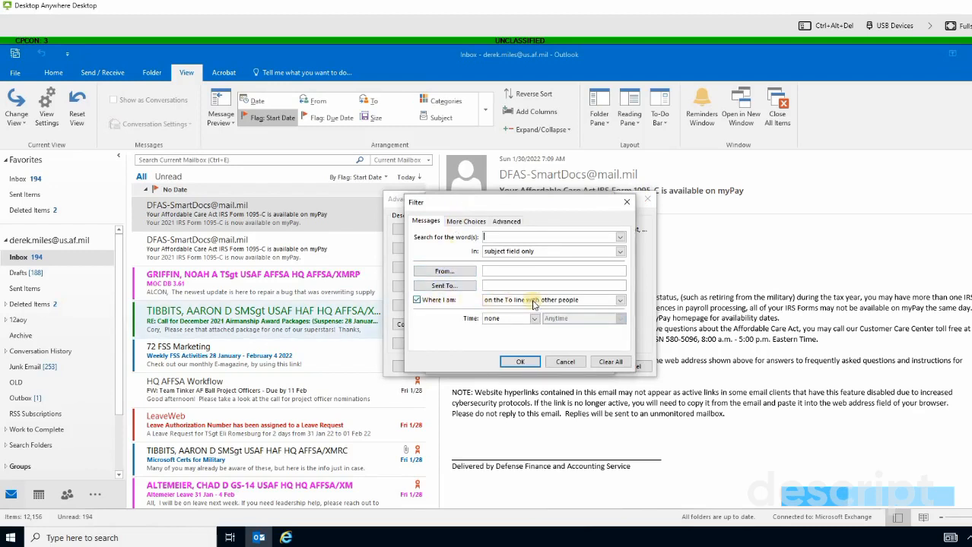
# Step: Condition the rule on unread messages where I'm on the To line with other people
pyautogui.click(619, 299)
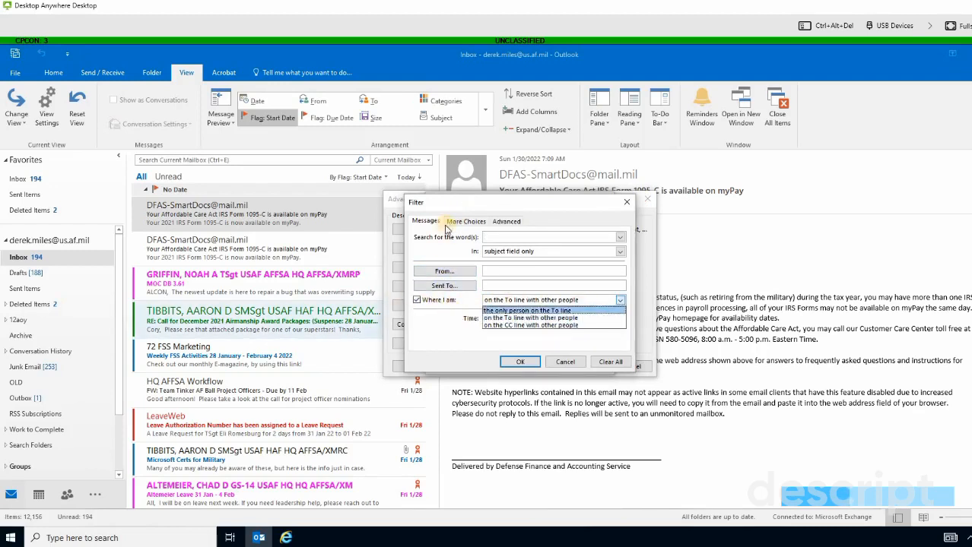
pyautogui.click(465, 222)
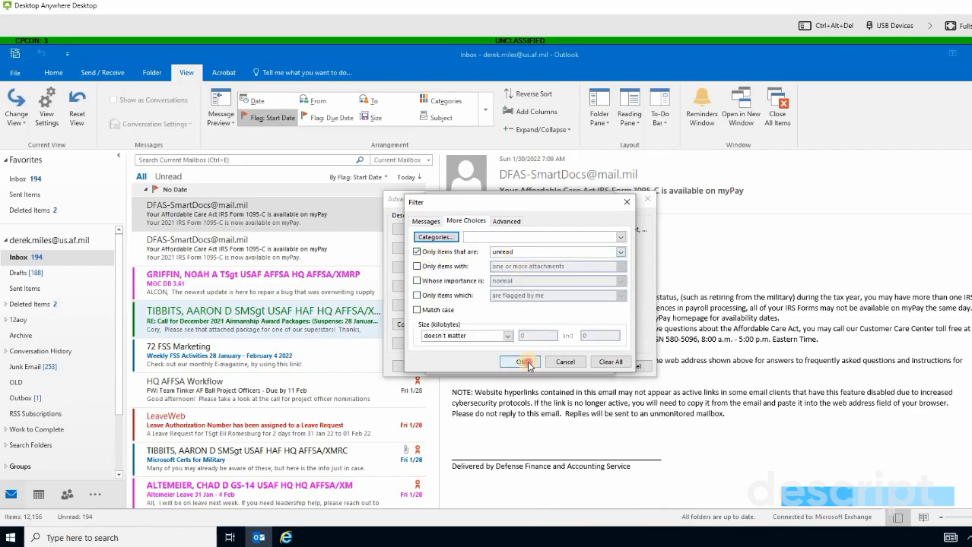
pyautogui.click(523, 362)
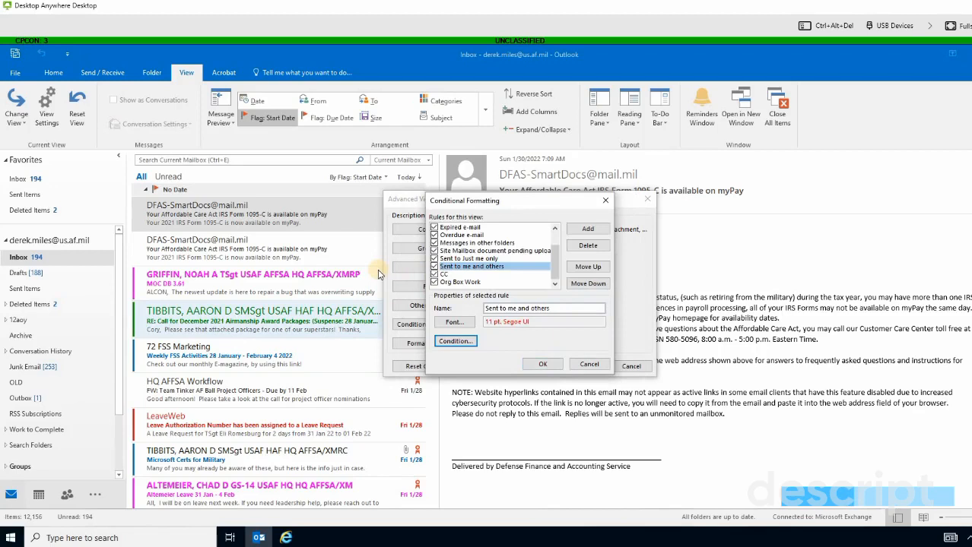
pyautogui.moveTo(403, 264)
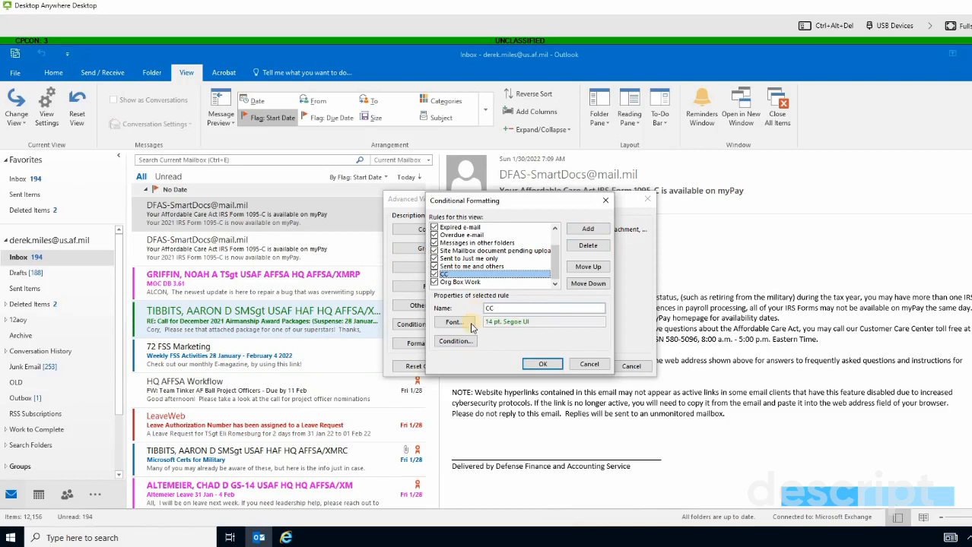
# Step: Confirm the green font for the CC rule and move to its conditions
pyautogui.click(453, 322)
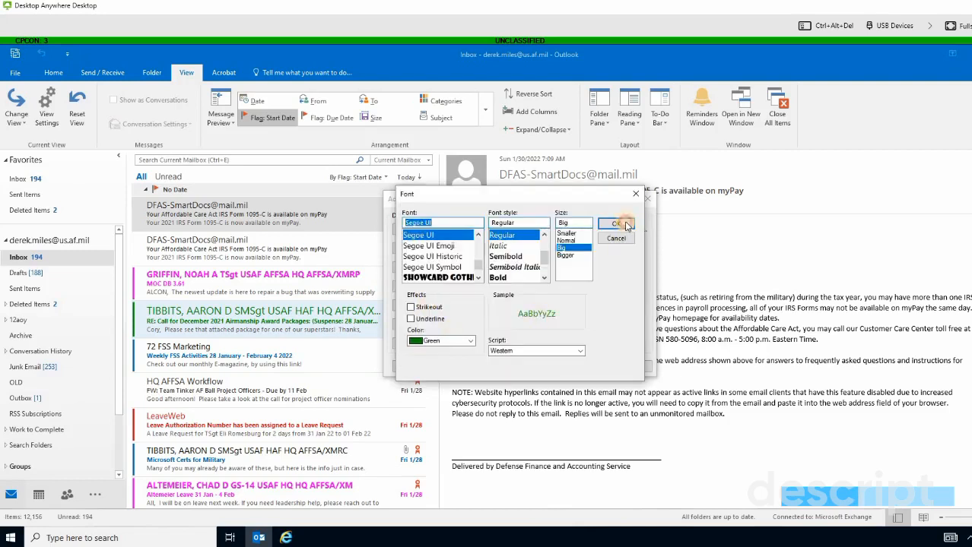
pyautogui.click(617, 224)
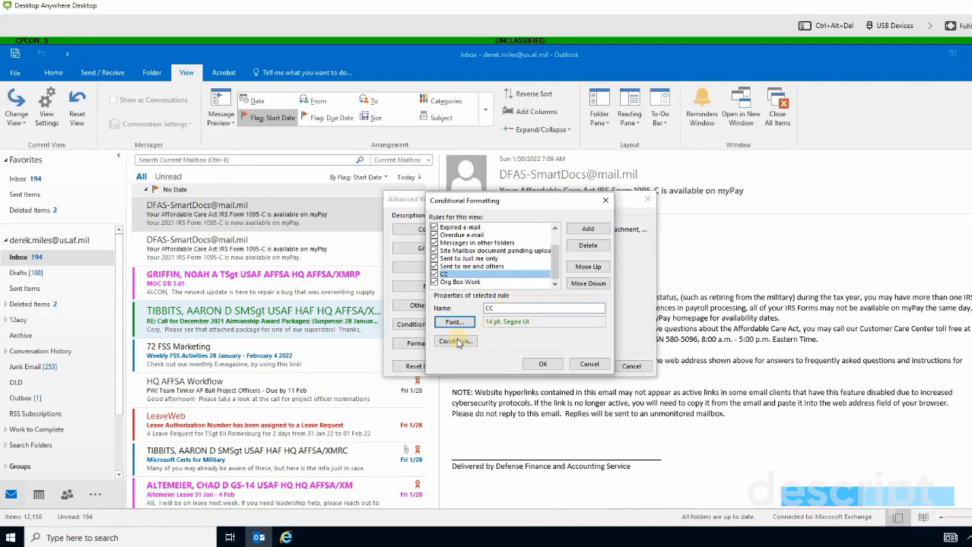
pyautogui.click(456, 340)
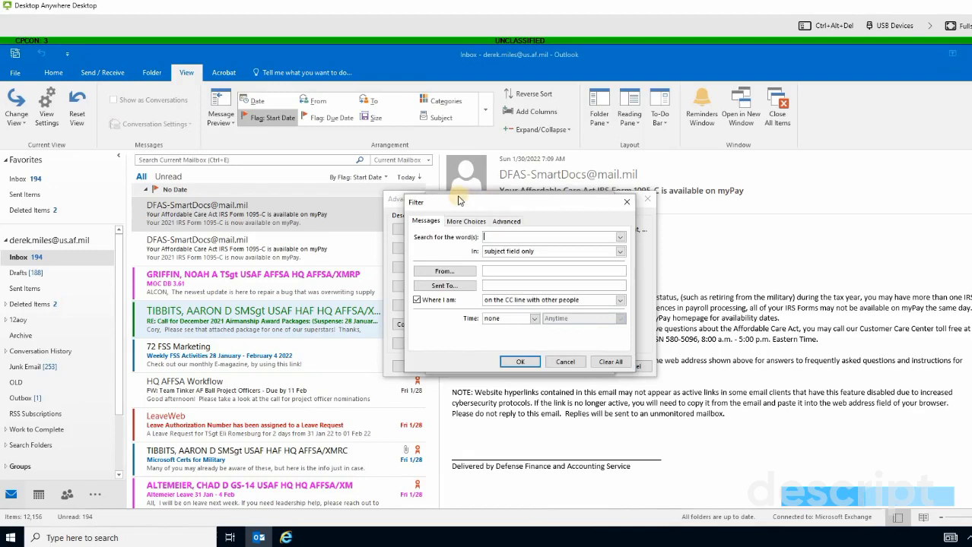
pyautogui.moveTo(518, 301)
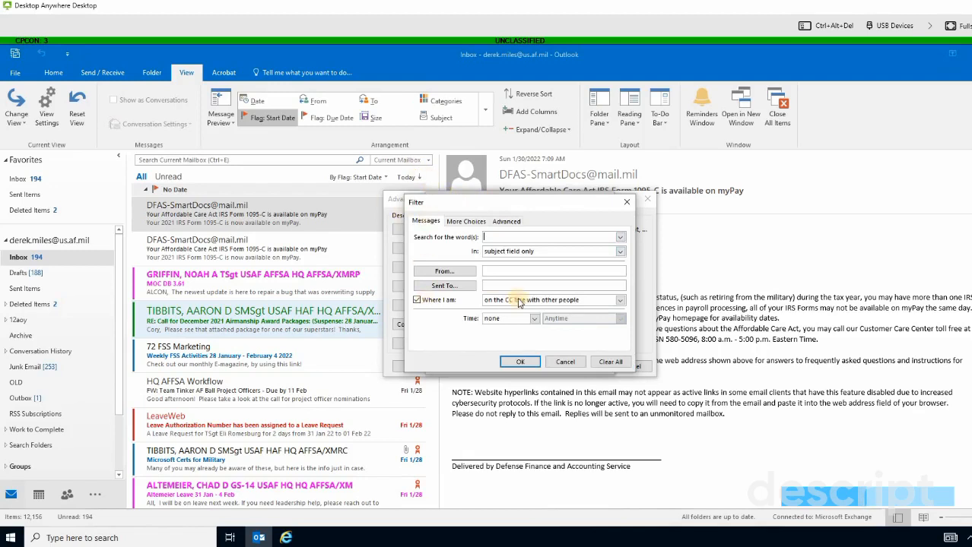
# Step: Match messages where I'm on the CC line with other people, then select Org Box Work
pyautogui.click(621, 300)
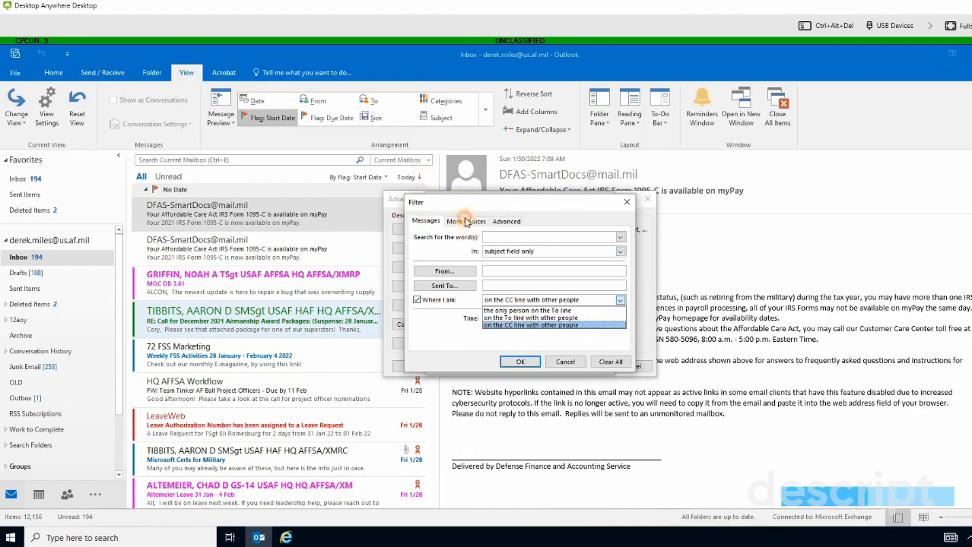
pyautogui.click(465, 222)
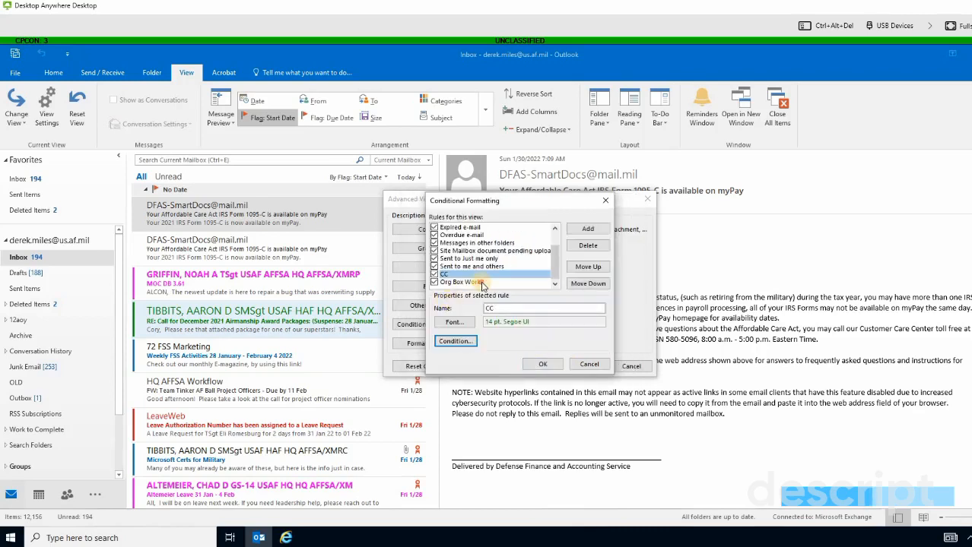
pyautogui.click(464, 282)
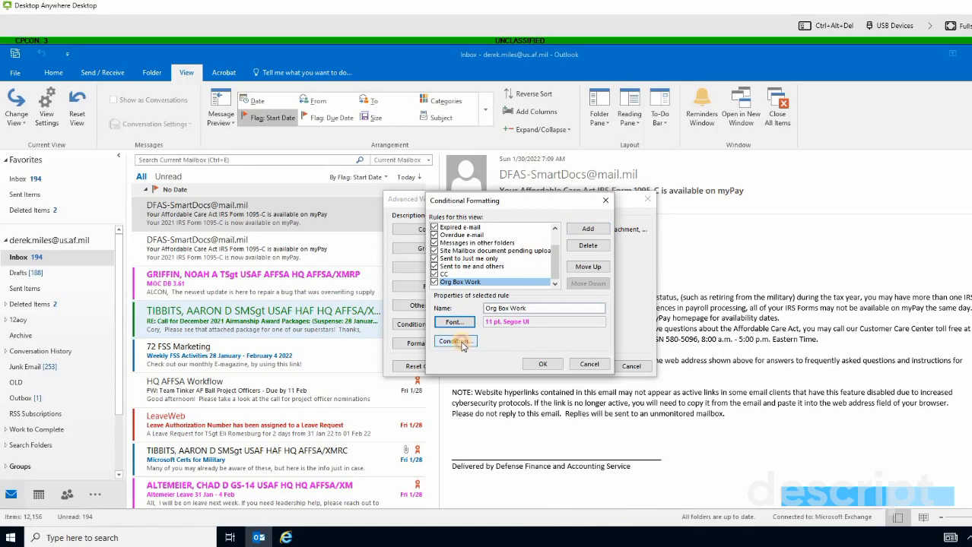
# Step: Add the HQ AFFSA XMRC Radar Eval org box to the Org Box Work rule's Sent To recipients
pyautogui.click(455, 341)
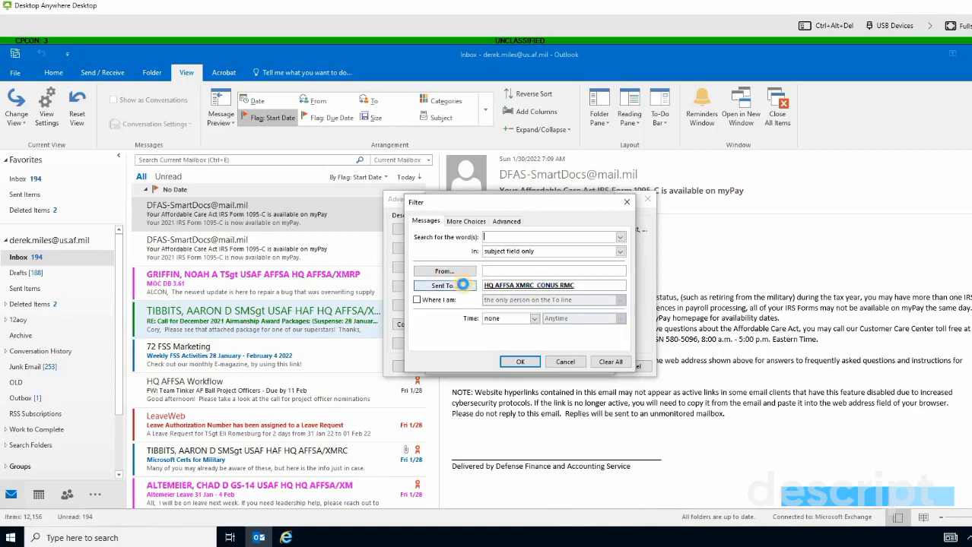
pyautogui.click(444, 285)
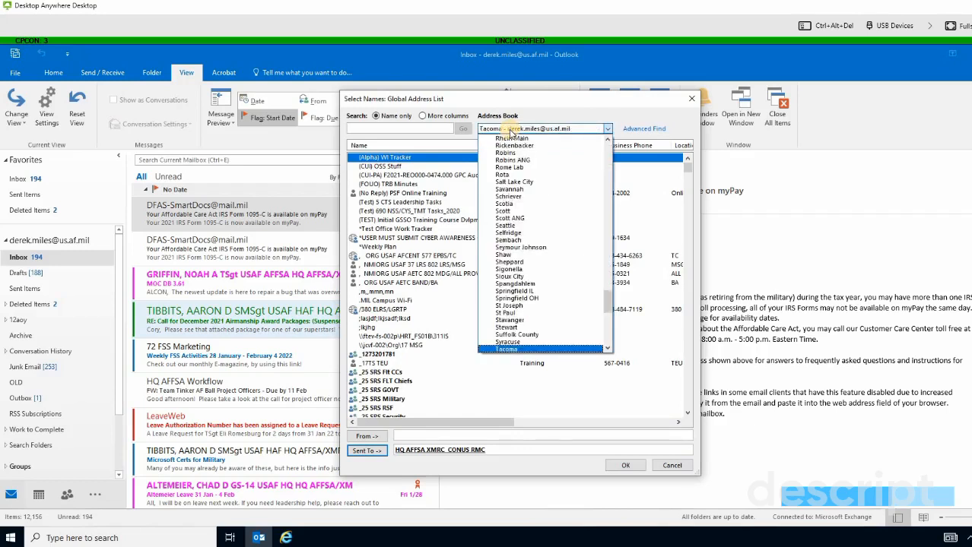
pyautogui.write('hq aff')
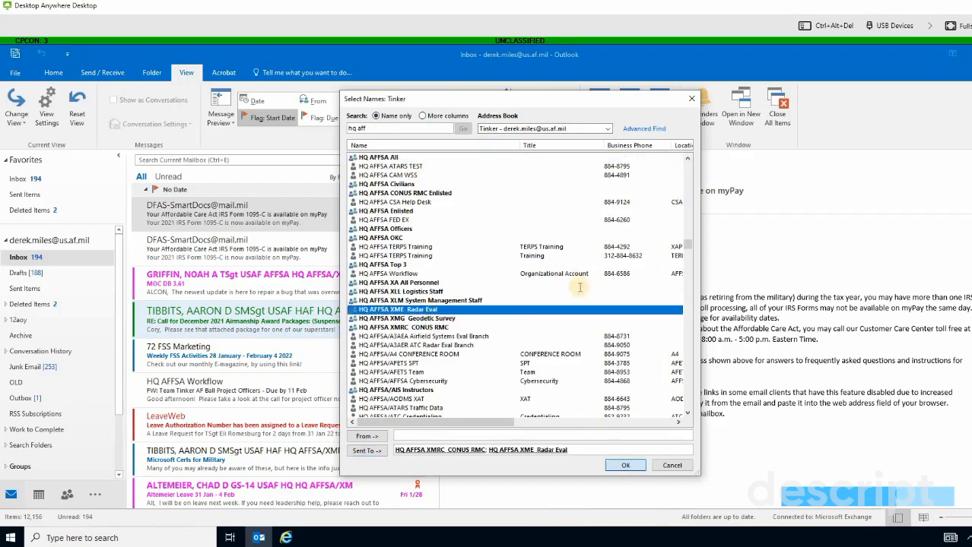
pyautogui.click(625, 465)
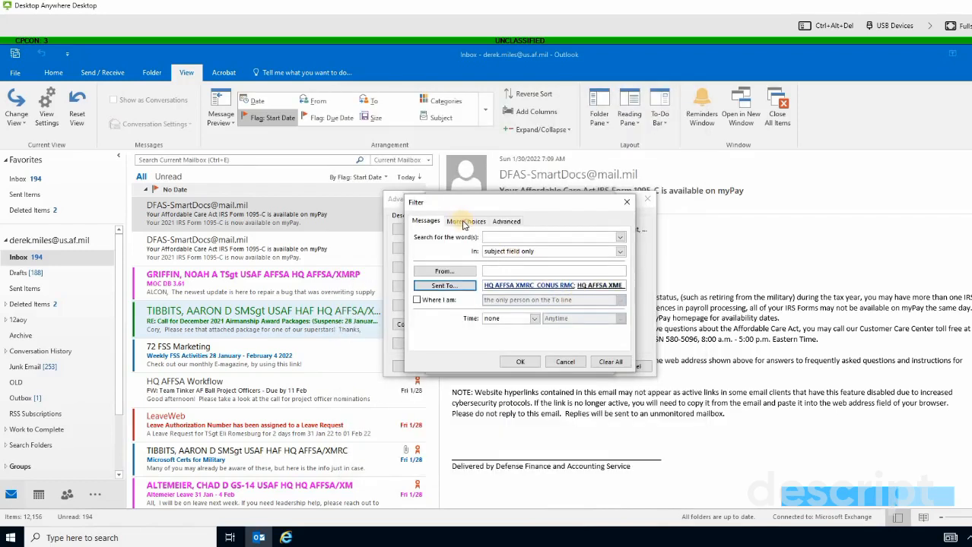
pyautogui.click(466, 222)
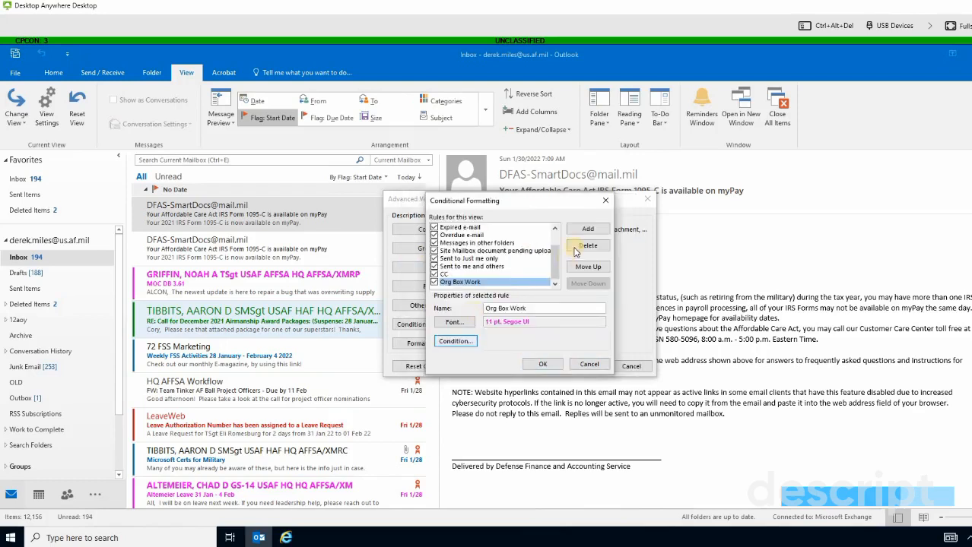
# Step: Create a new 'Boss' formatting rule and give it its own text colour
pyautogui.click(587, 228)
pyautogui.write('Boss')
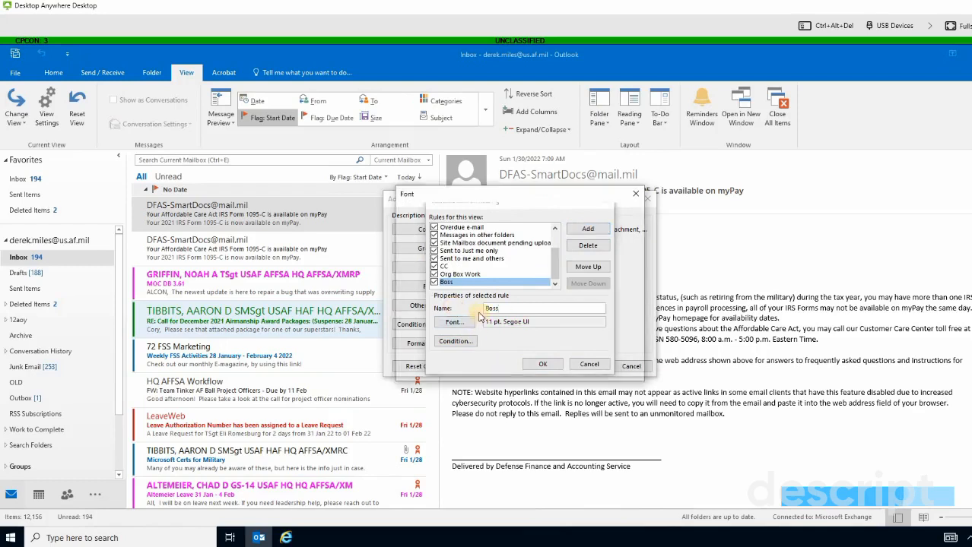
pyautogui.click(453, 323)
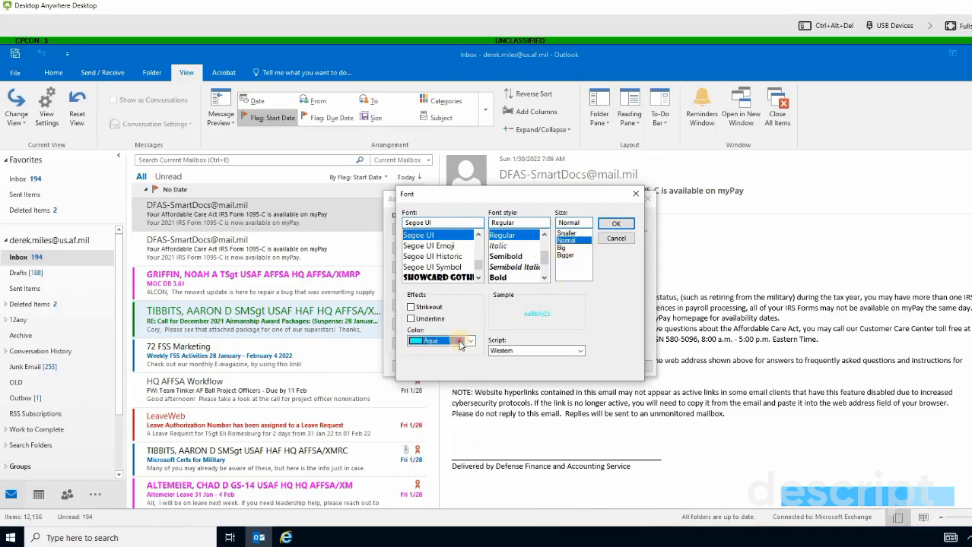
pyautogui.click(468, 341)
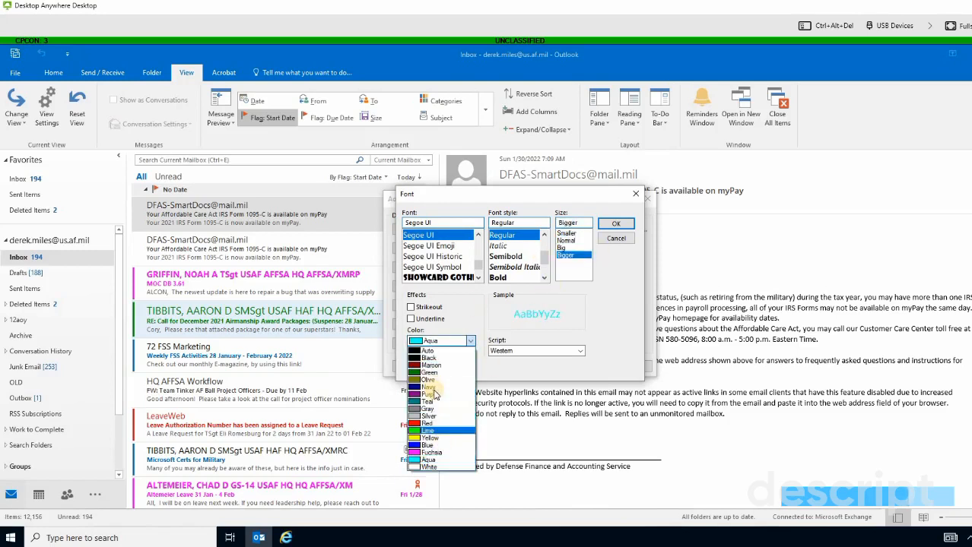
pyautogui.moveTo(439, 432)
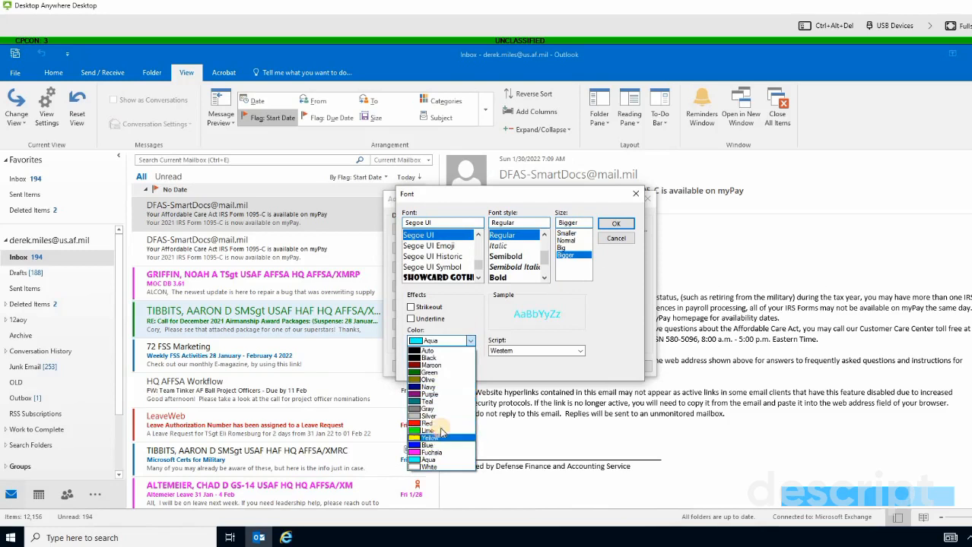
pyautogui.click(616, 222)
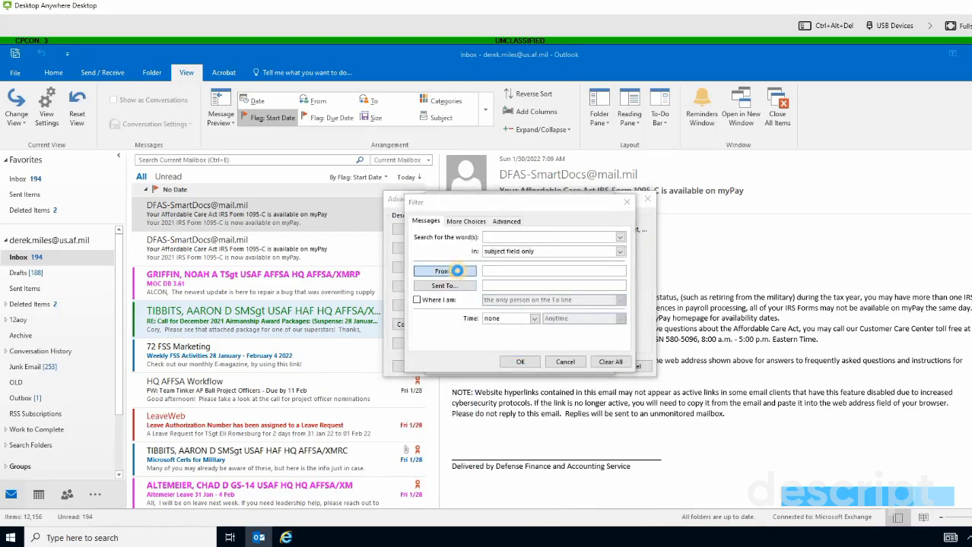
# Step: Condition the rule on a specific sender found by searching 'pere' in the address book
pyautogui.click(444, 271)
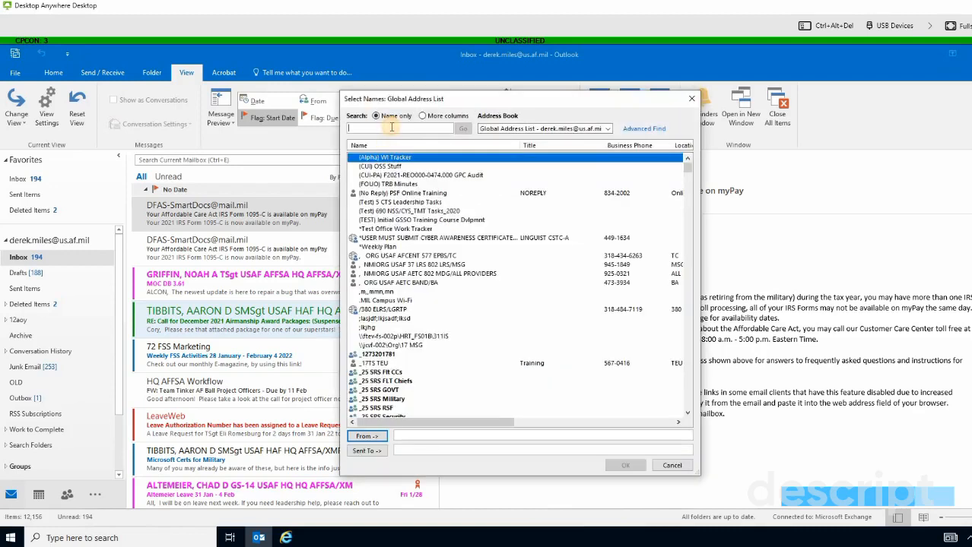
pyautogui.write('pere')
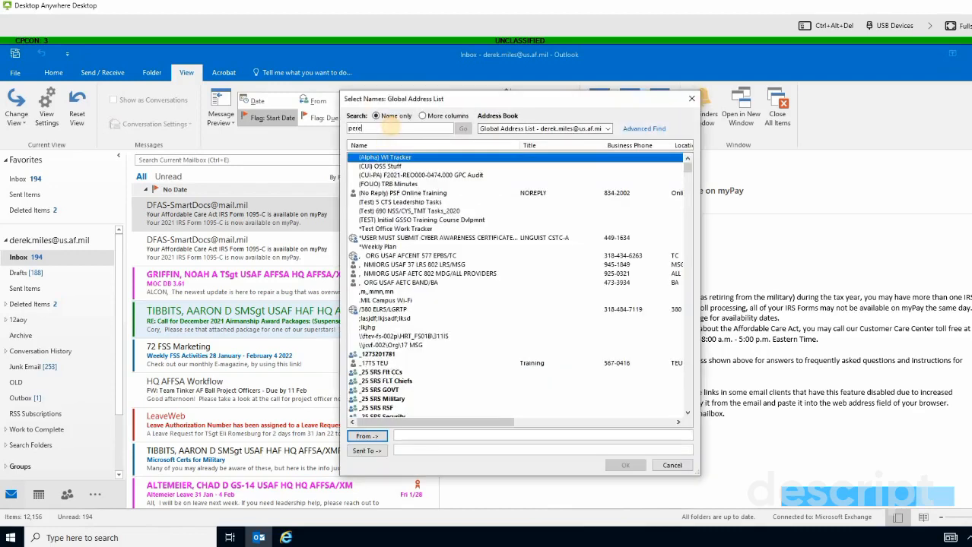
pyautogui.click(462, 128)
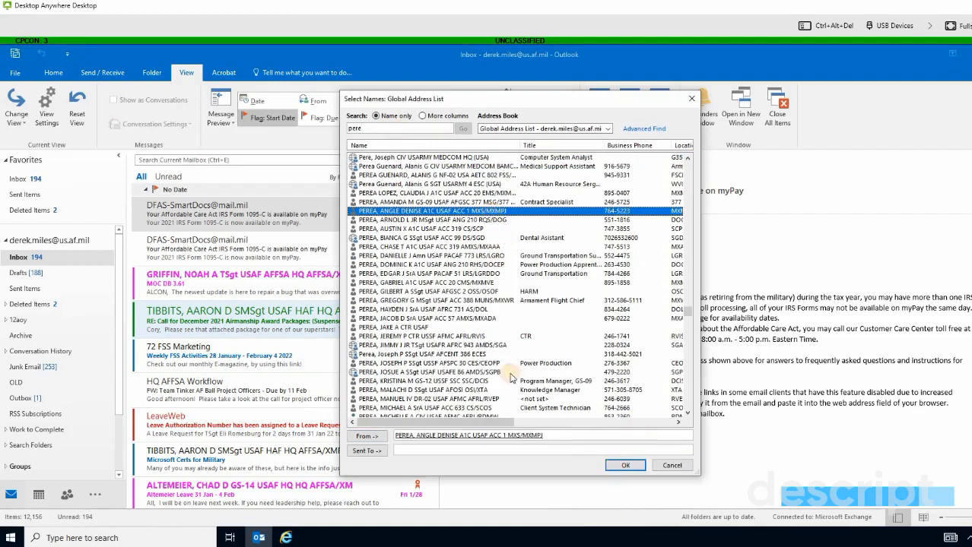
pyautogui.click(625, 466)
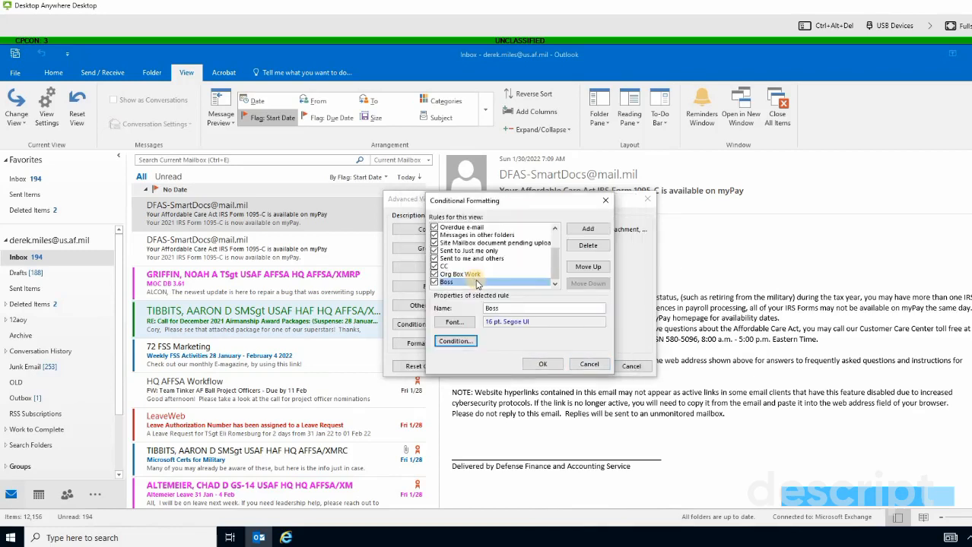
# Step: Move the Boss rule above Org Box Work and apply the formatting rules to the inbox
pyautogui.click(435, 282)
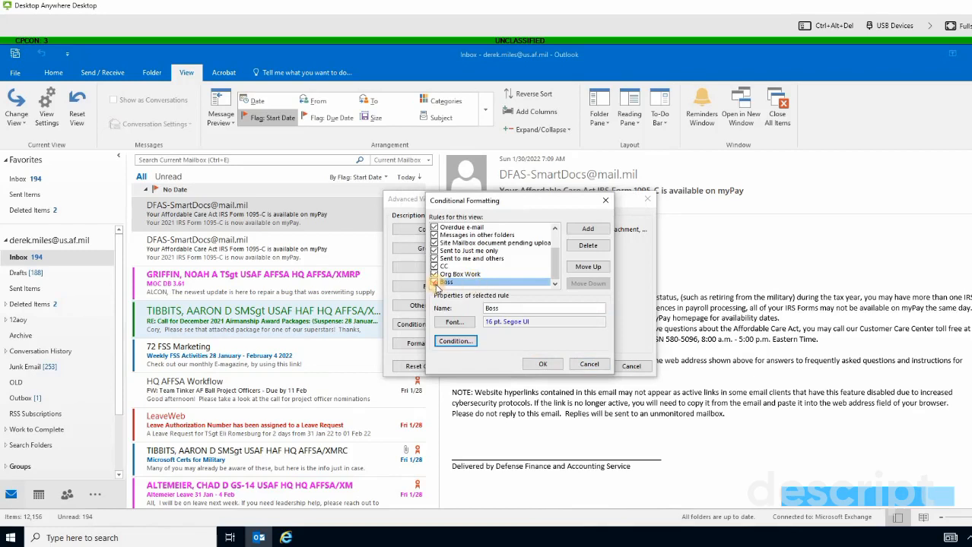
pyautogui.click(471, 265)
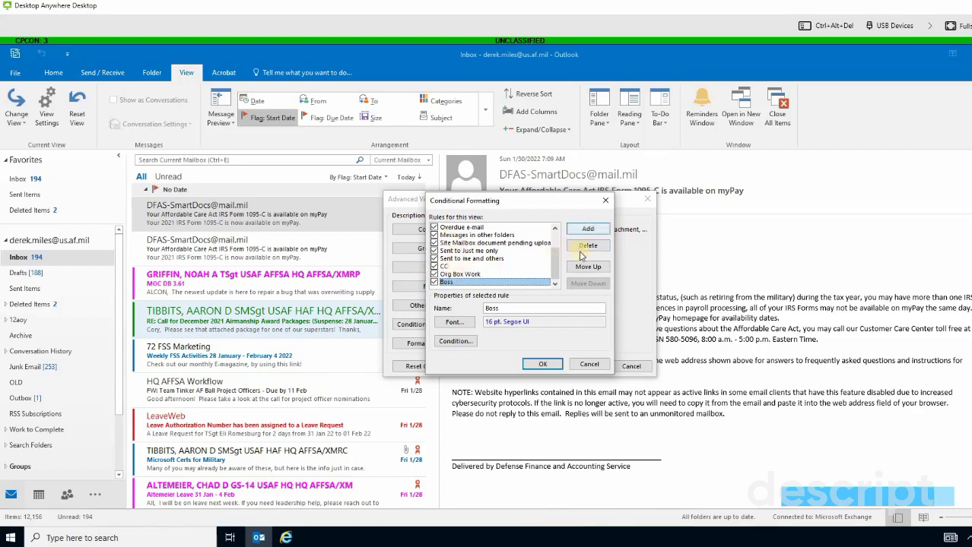
pyautogui.click(587, 266)
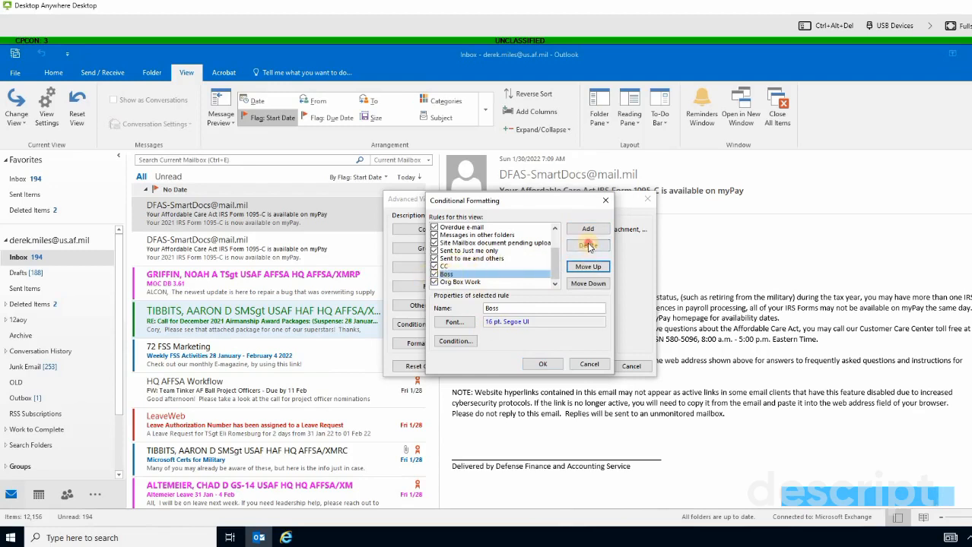
pyautogui.click(459, 282)
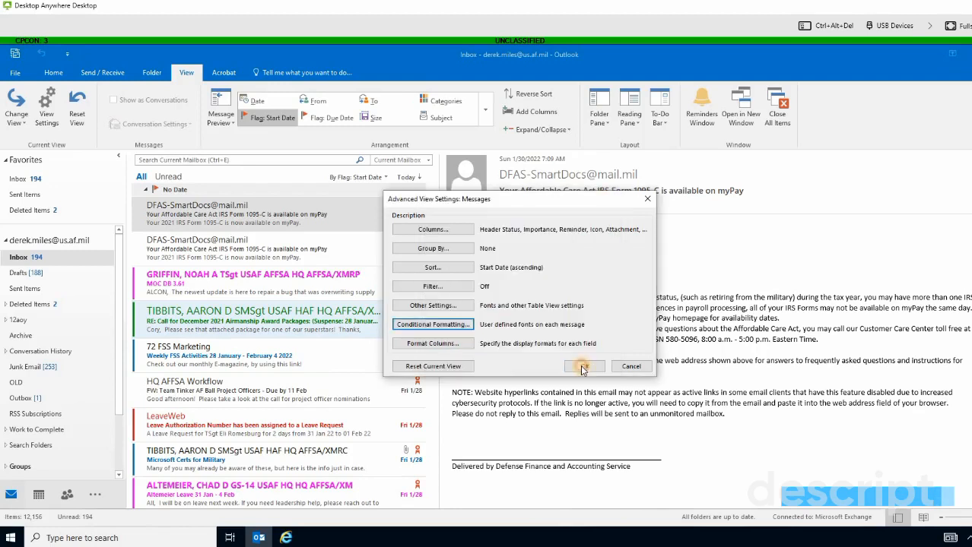
pyautogui.click(584, 366)
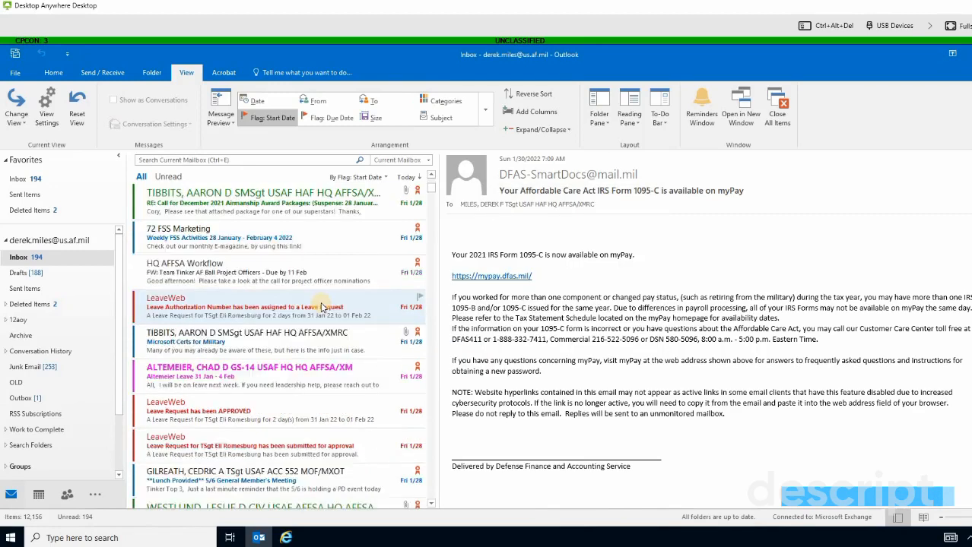